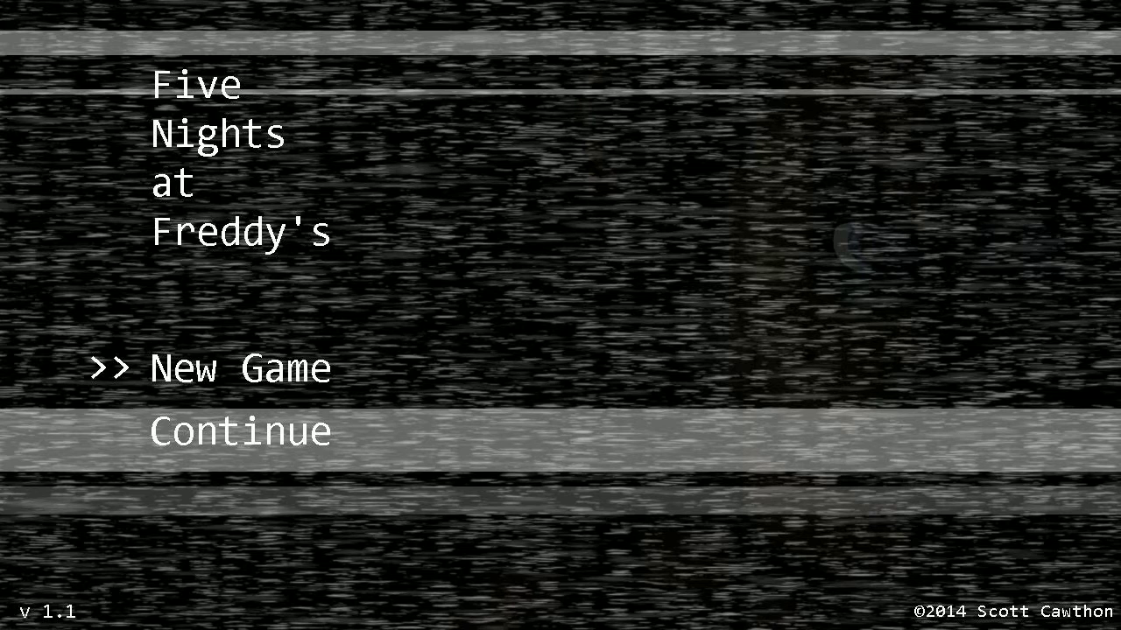
Step: Start a new game from the title screen, beginning Night 1 in the office
click(238, 367)
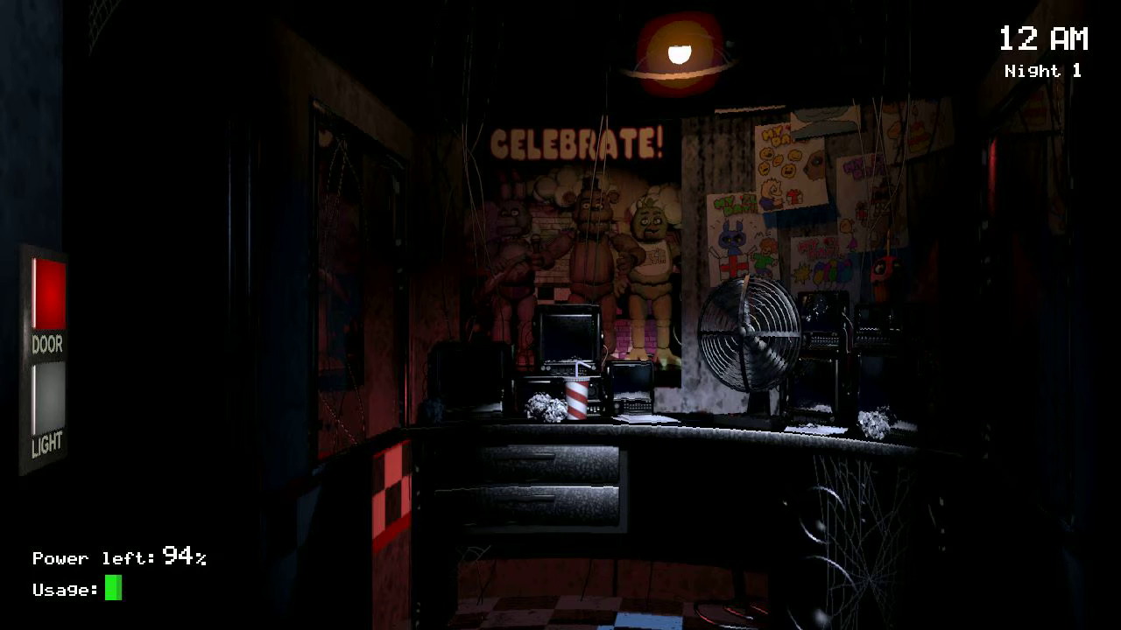
click(49, 420)
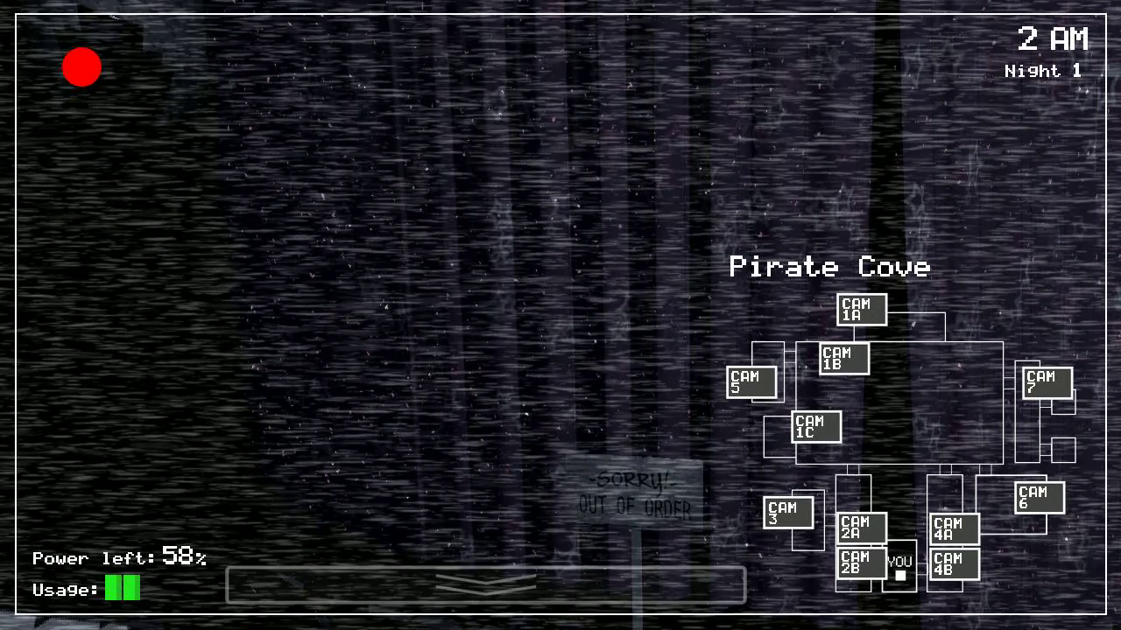
Step: Switch the monitor from Pirate Cove to the CAM 1B dining area feed
click(843, 359)
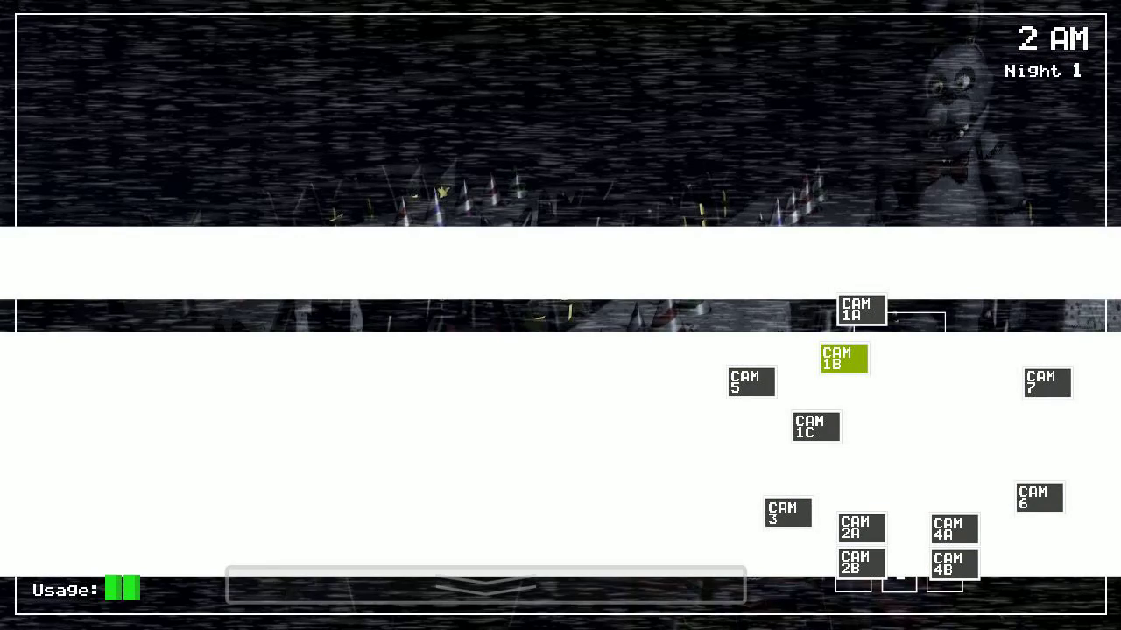